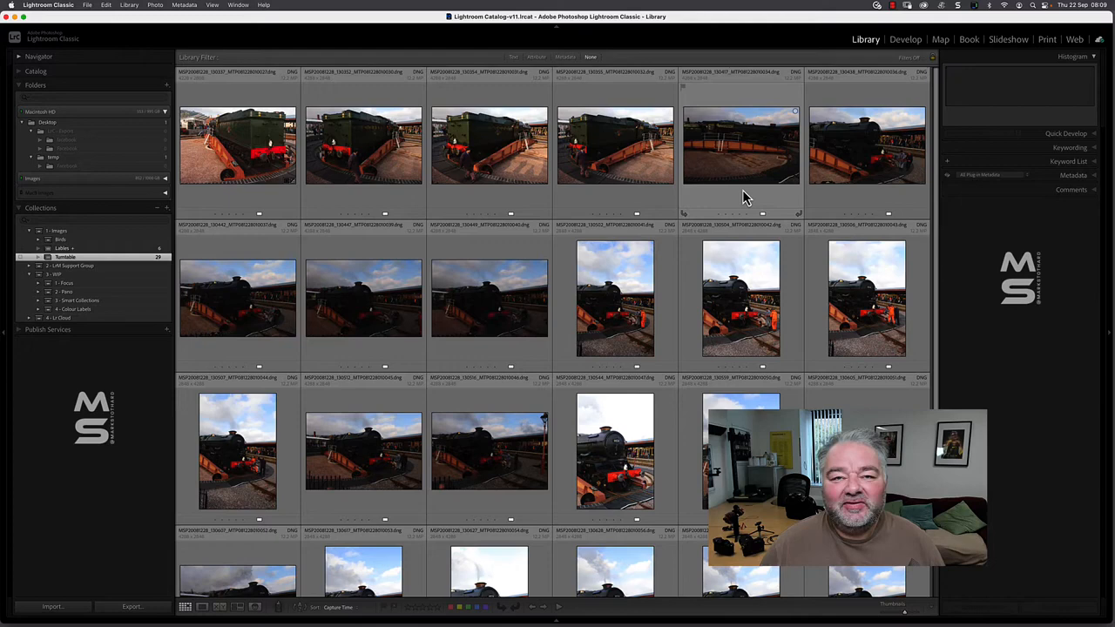
- Select the first thumbnail, then open a third-row locomotive photo in Loupe view
left_click(236, 145)
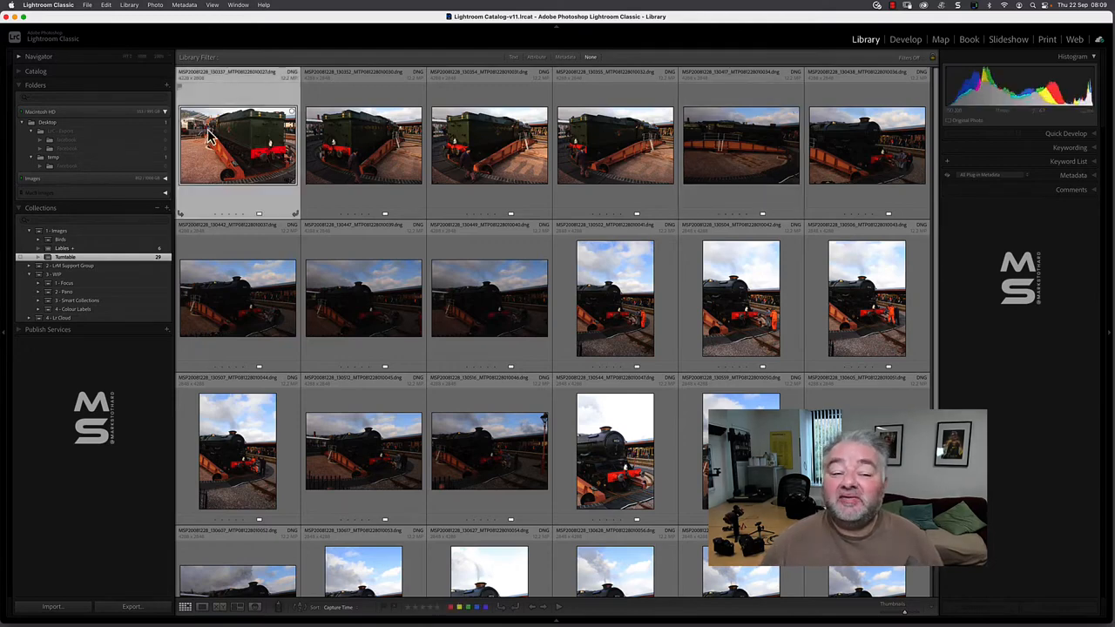
mouse_move(209, 140)
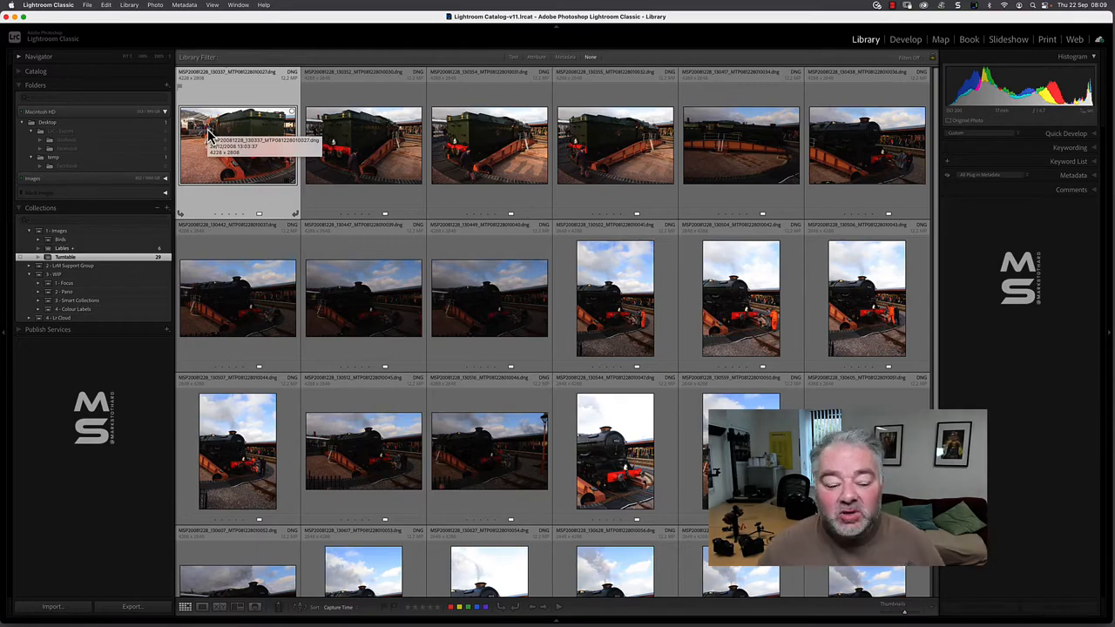
double_click(237, 146)
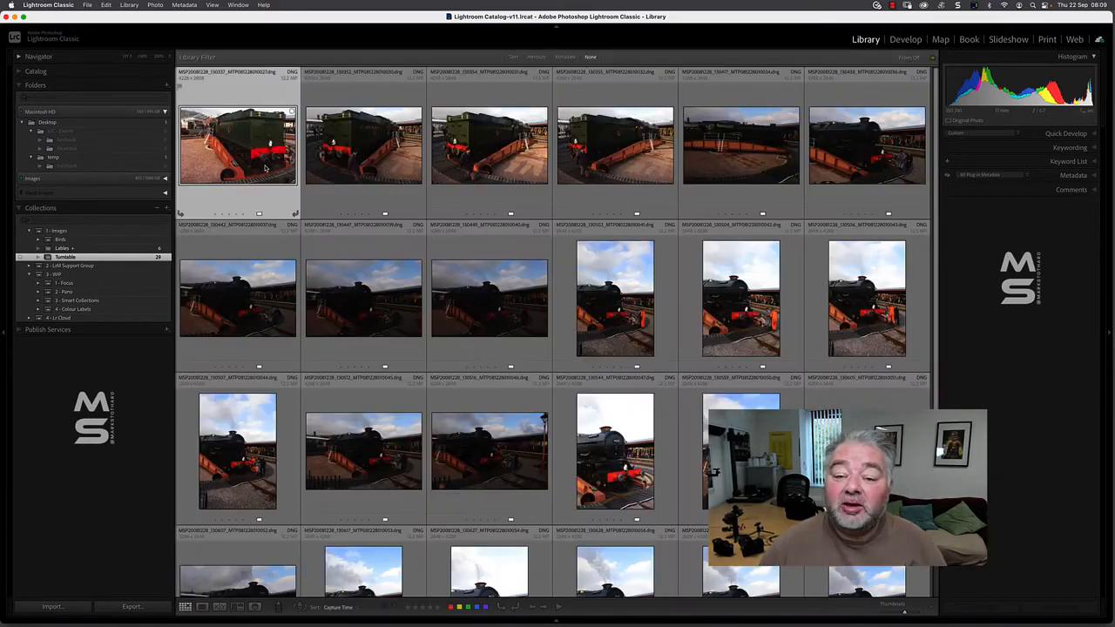
mouse_move(491, 484)
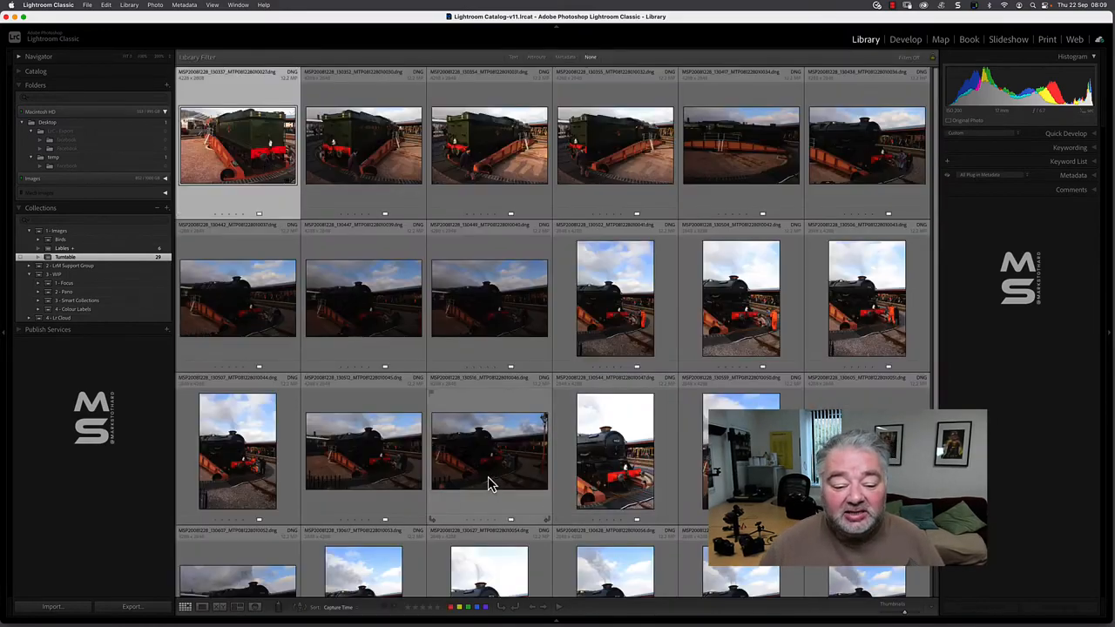
double_click(490, 451)
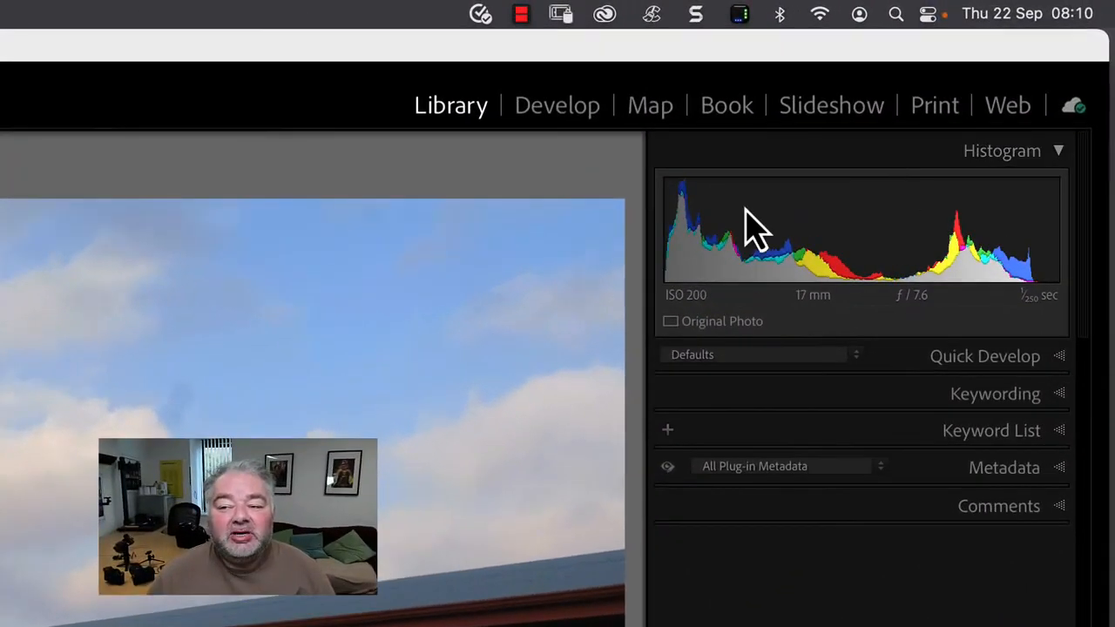
mouse_move(1010, 296)
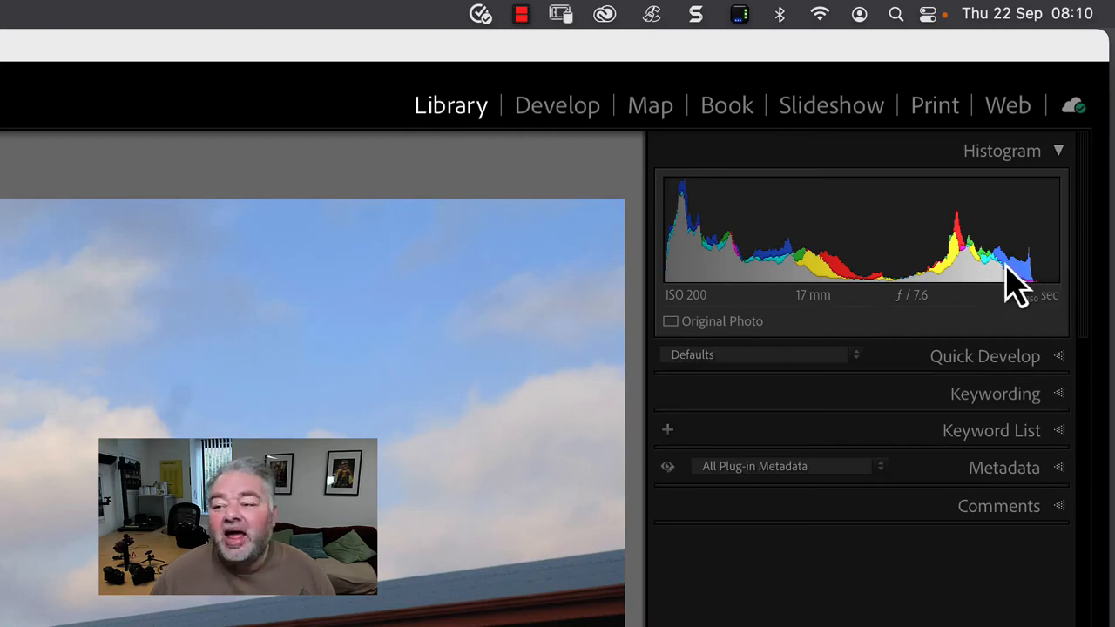
mouse_move(1104, 292)
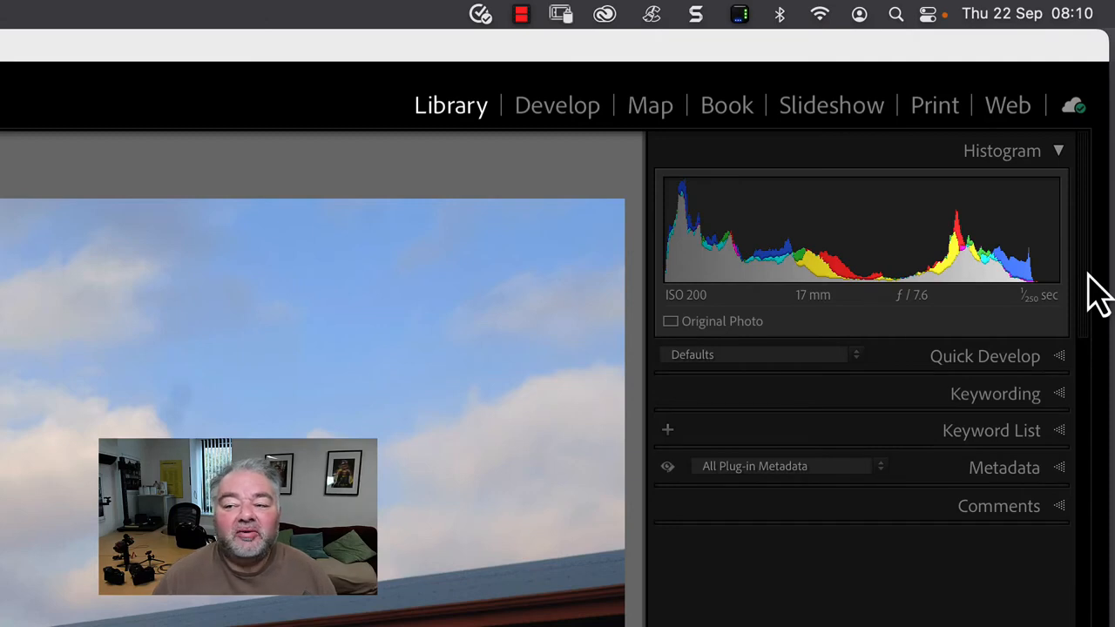
mouse_move(1045, 318)
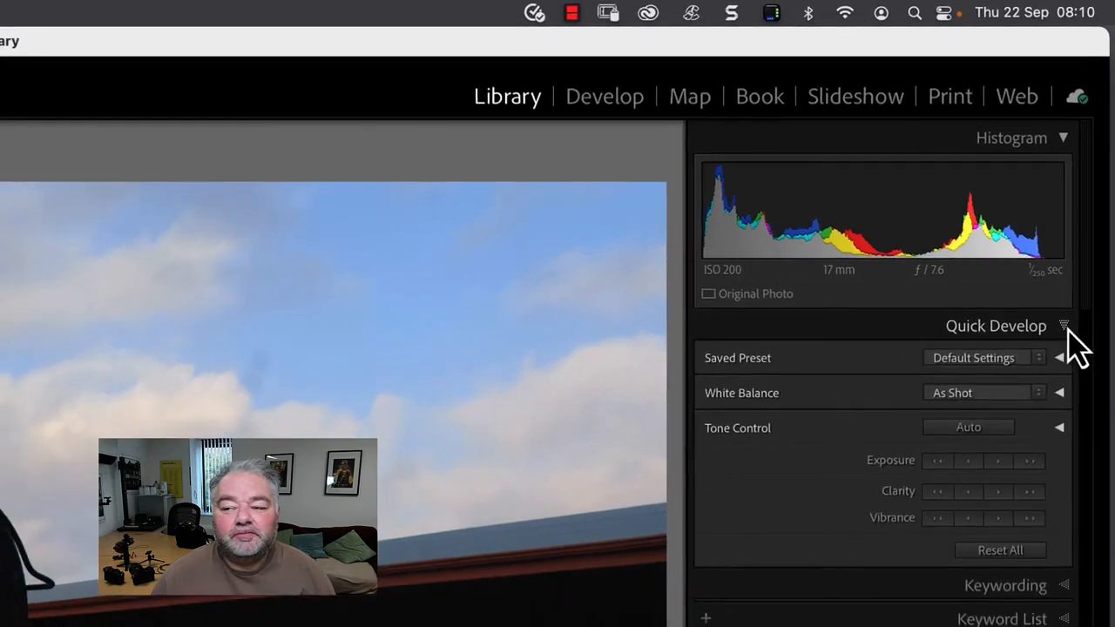
mouse_move(1041, 348)
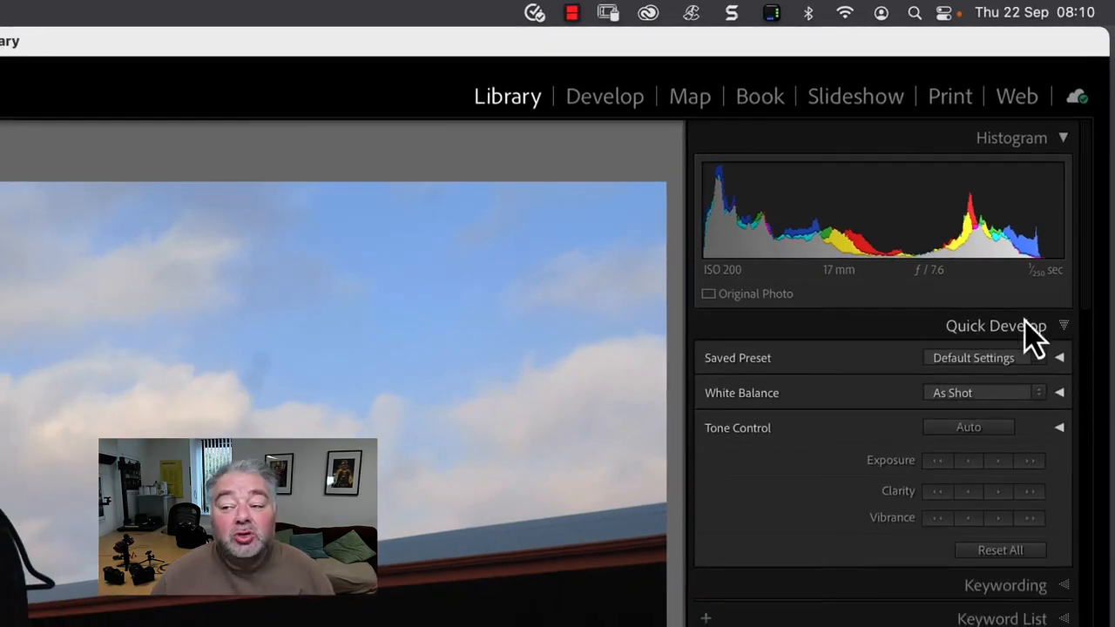
mouse_move(823, 340)
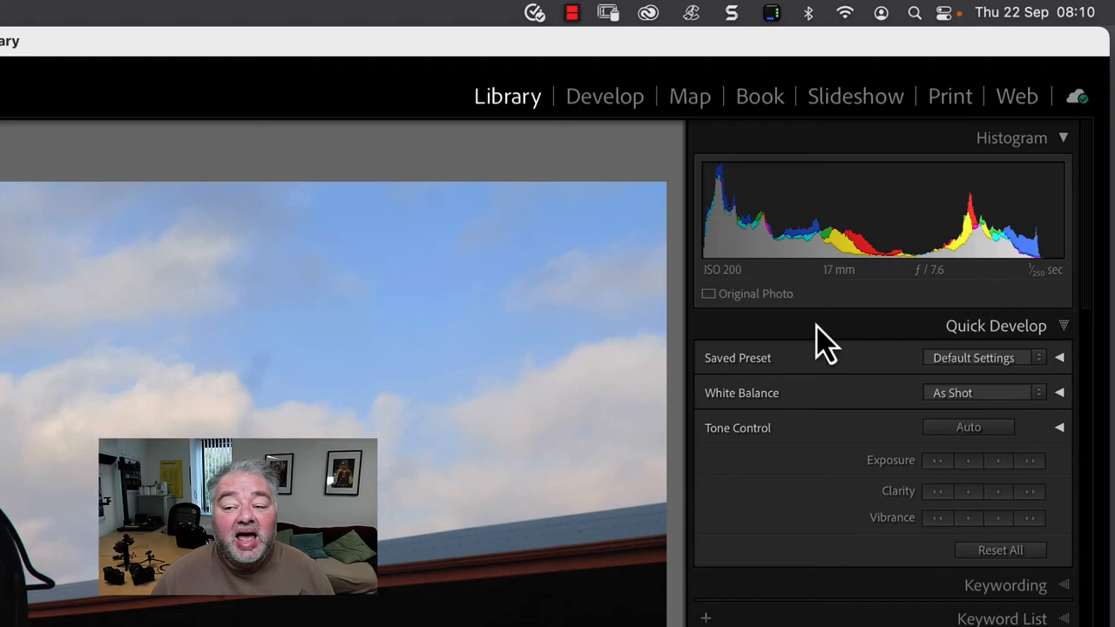
mouse_move(884, 547)
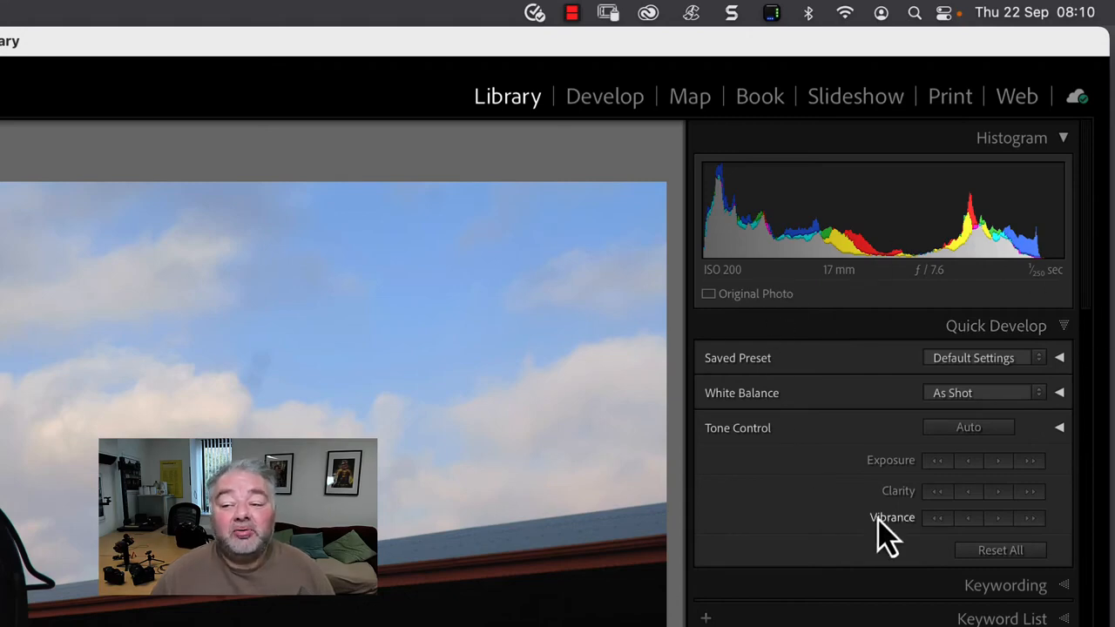
mouse_move(1019, 396)
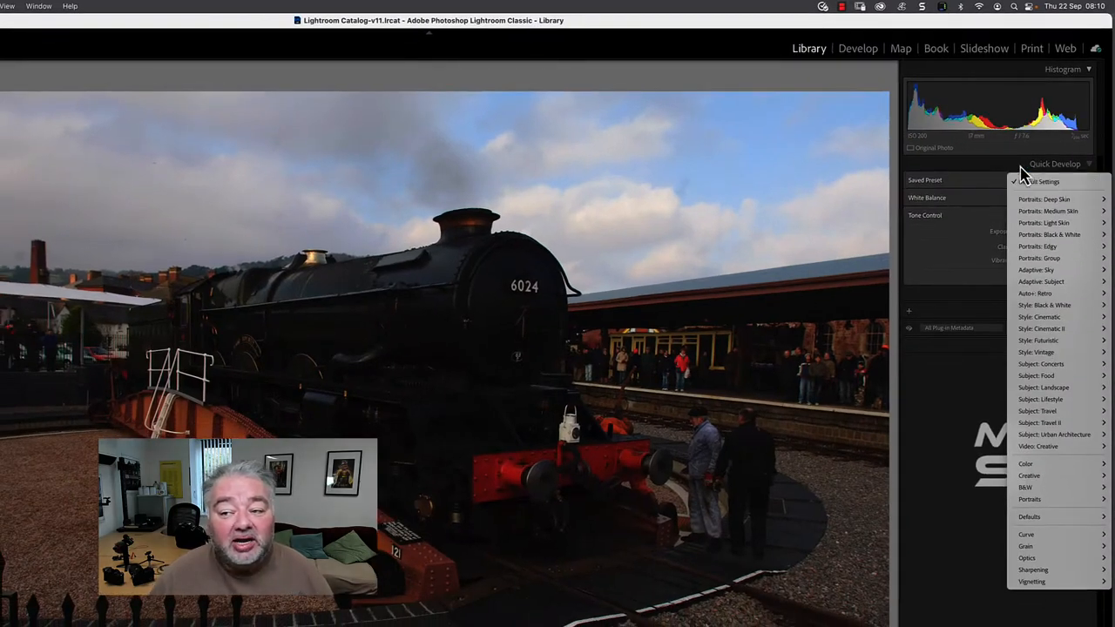
- Keep the Default Settings preset, check As Shot white balance, and view the photo in Develop
left_click(1045, 180)
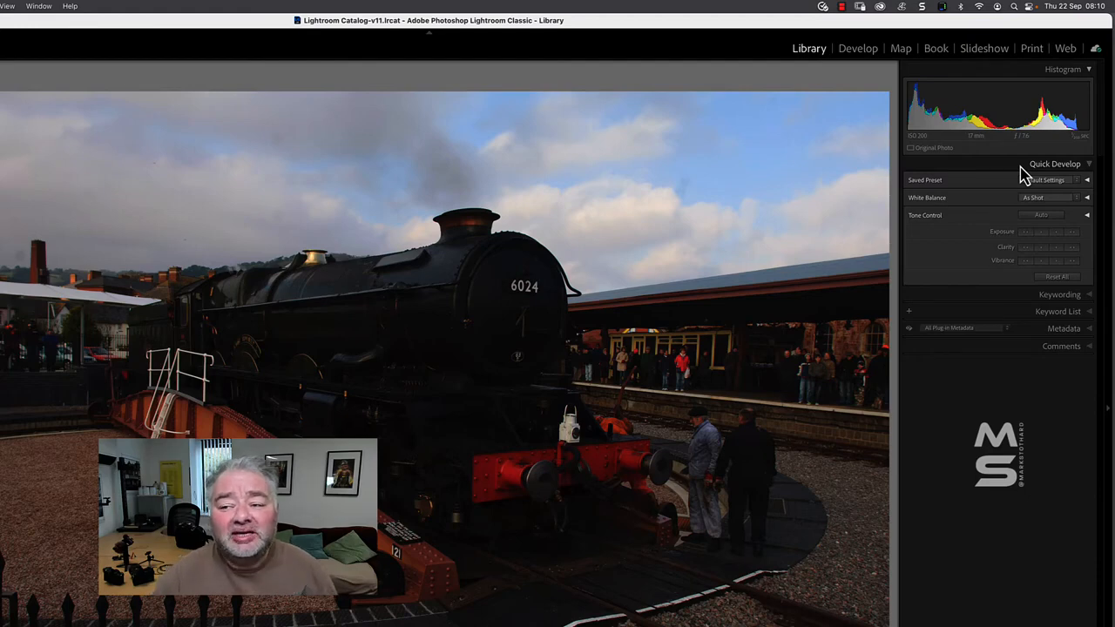
left_click(1045, 180)
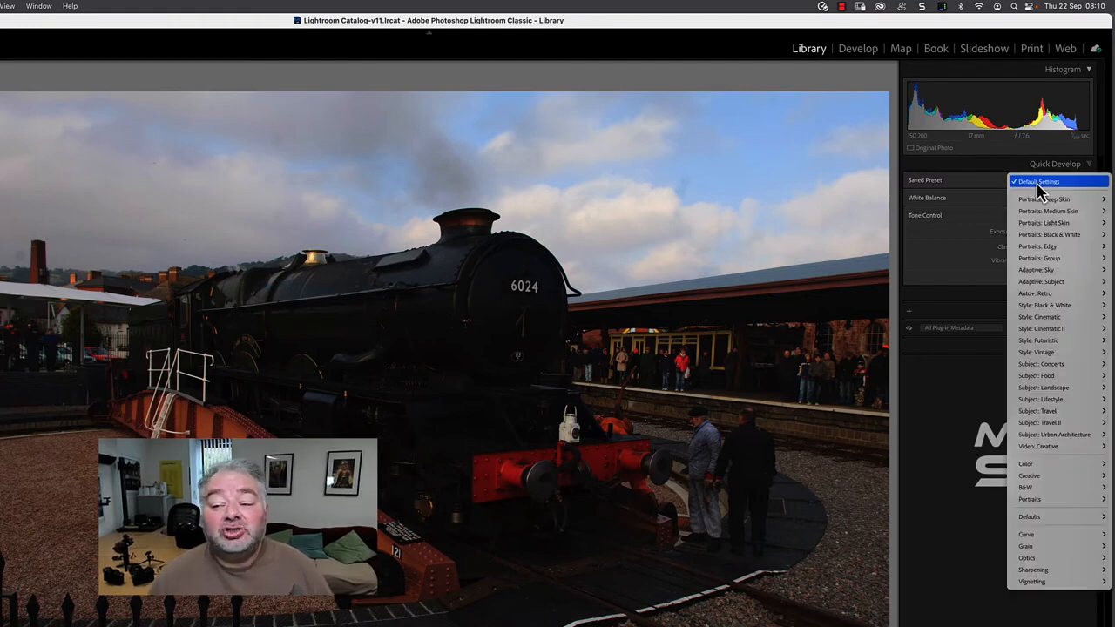
left_click(1041, 181)
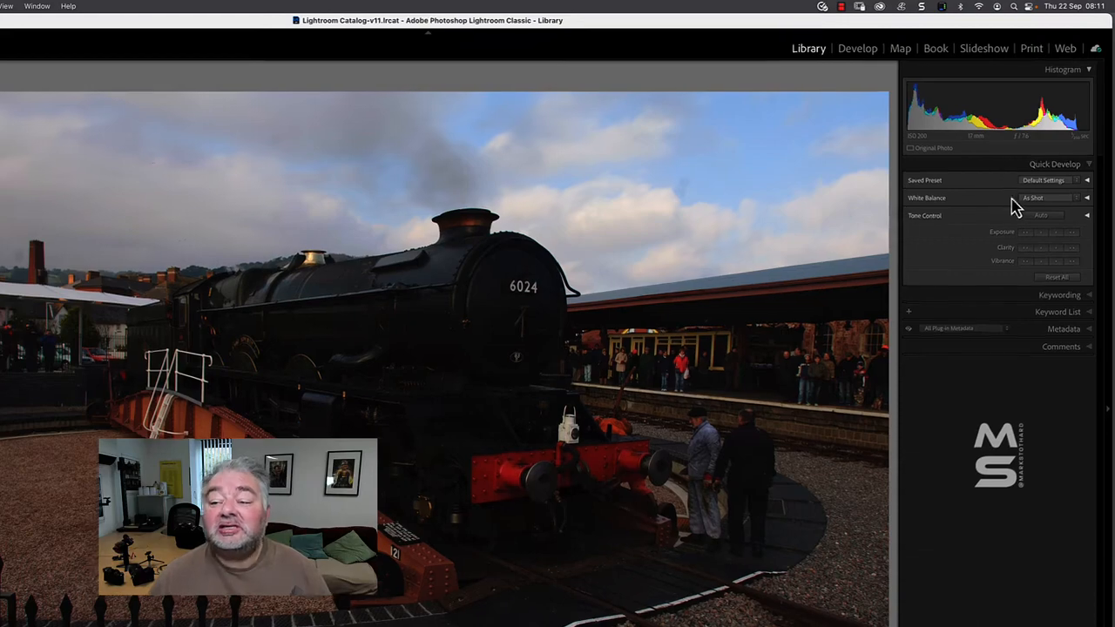
left_click(1045, 198)
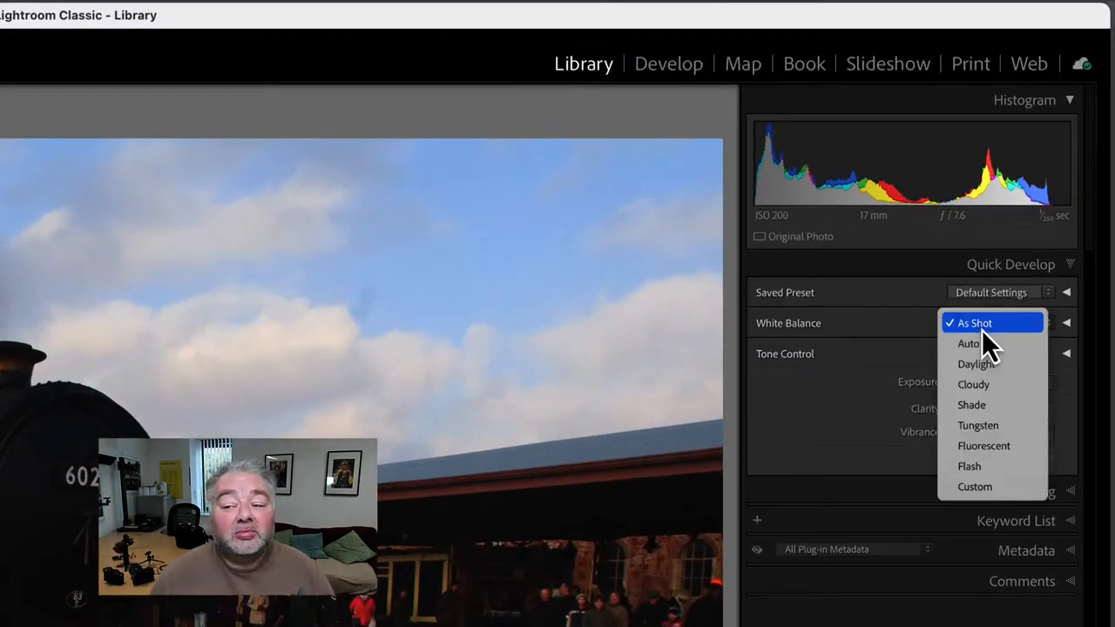
left_click(973, 322)
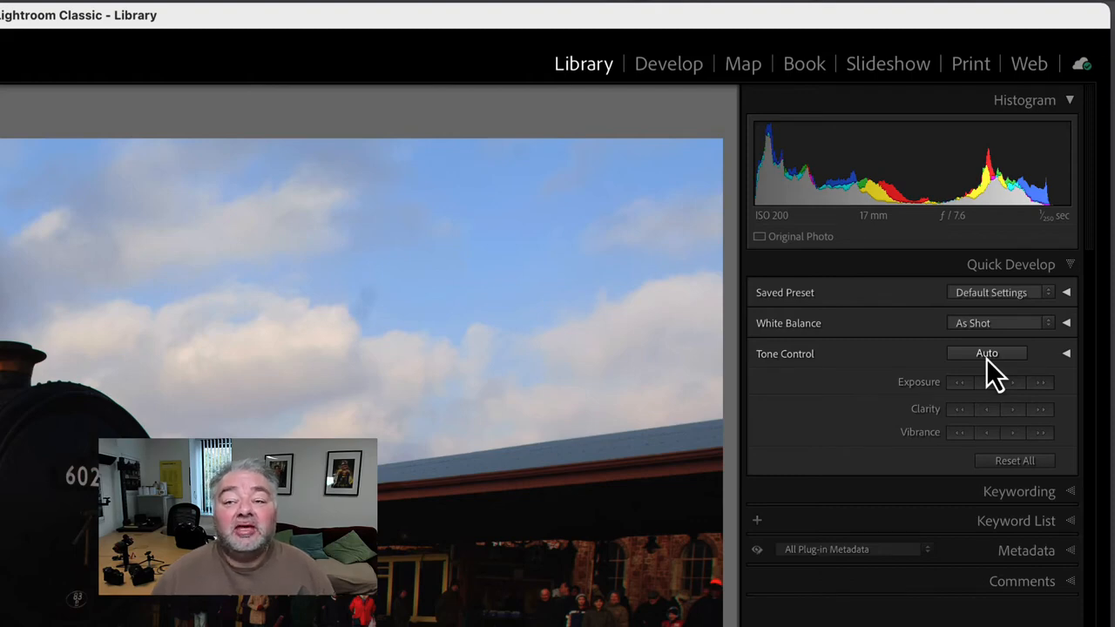
left_click(668, 63)
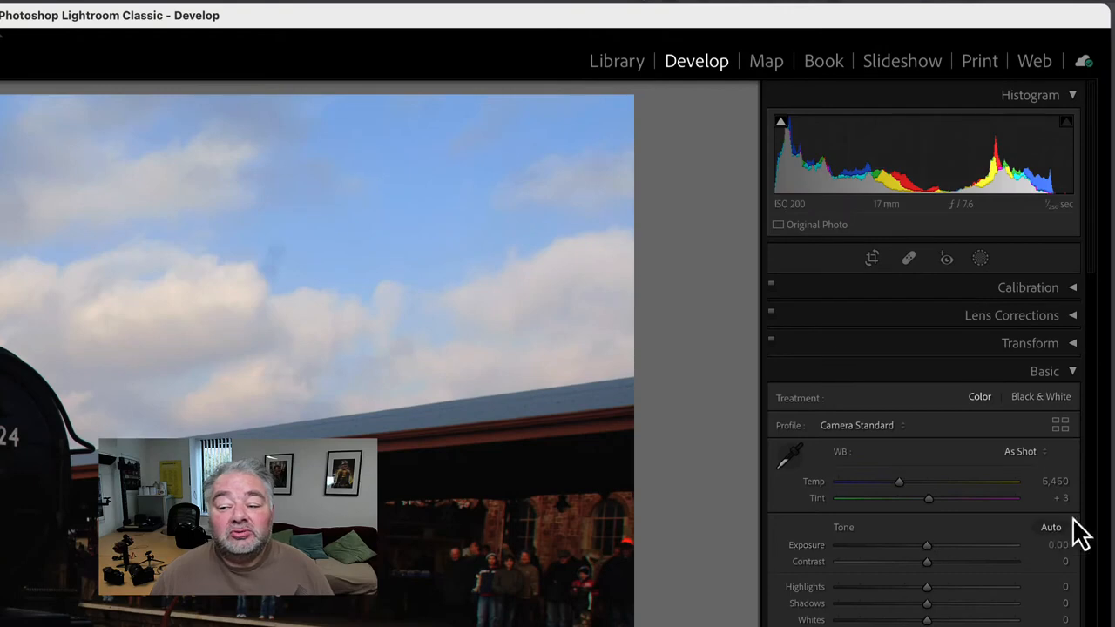
mouse_move(623, 96)
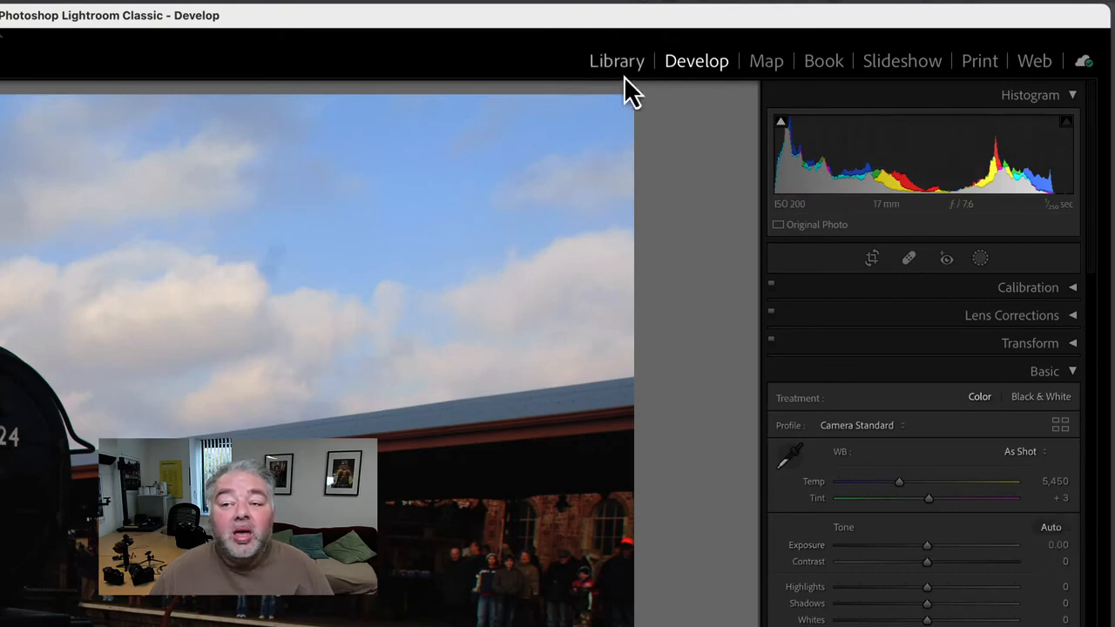
- Apply Quick Develop Auto Tone to the locomotive photo in Library, then return to Grid view
left_click(616, 61)
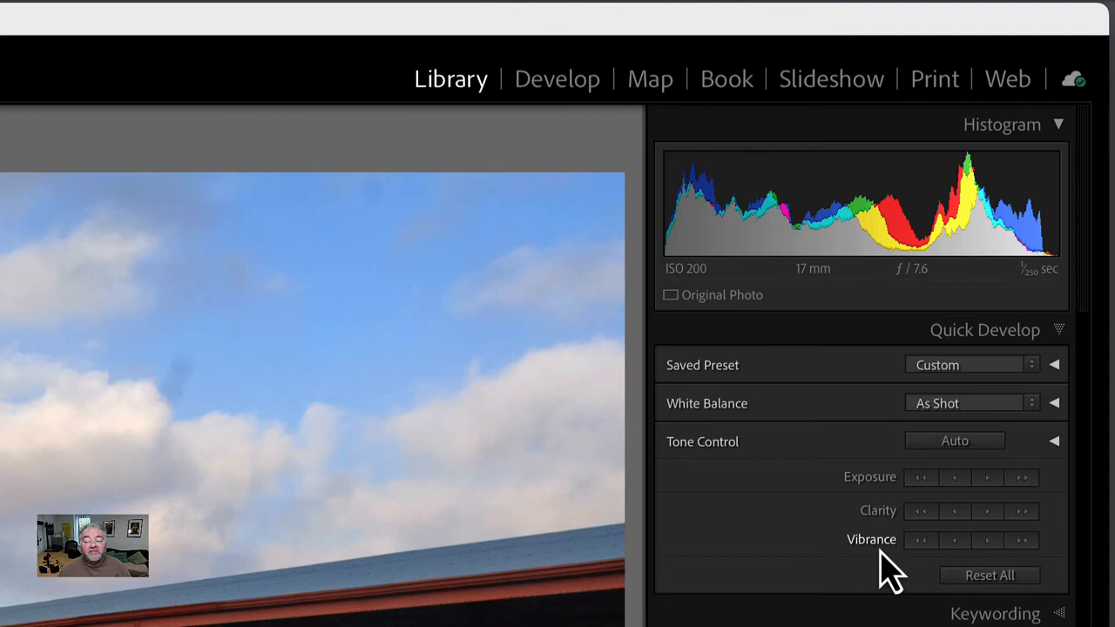
mouse_move(955, 495)
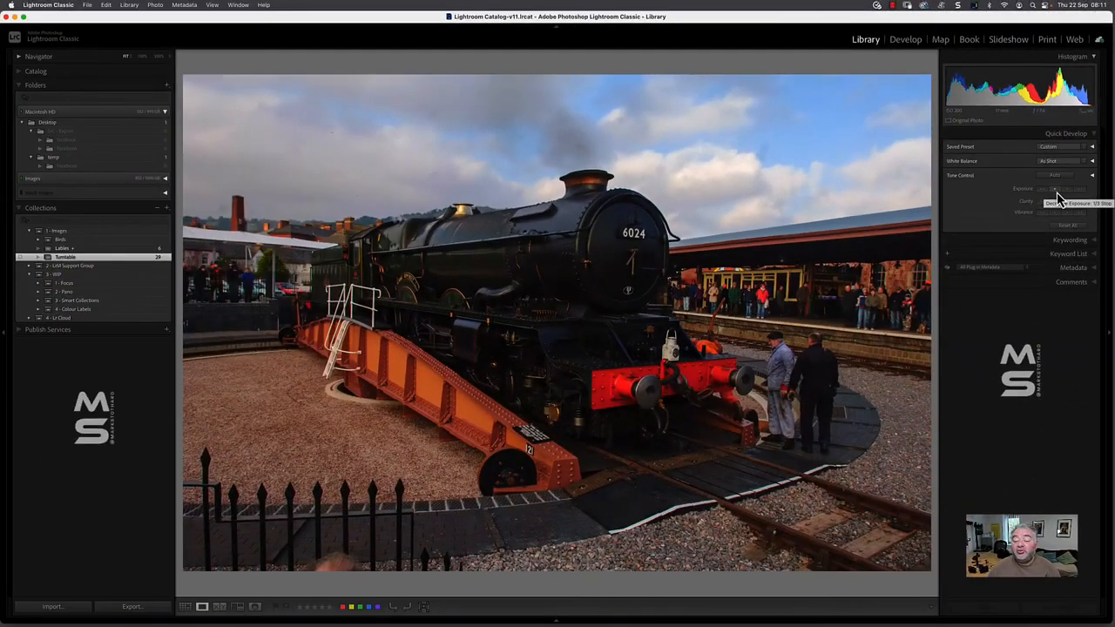
key("g")
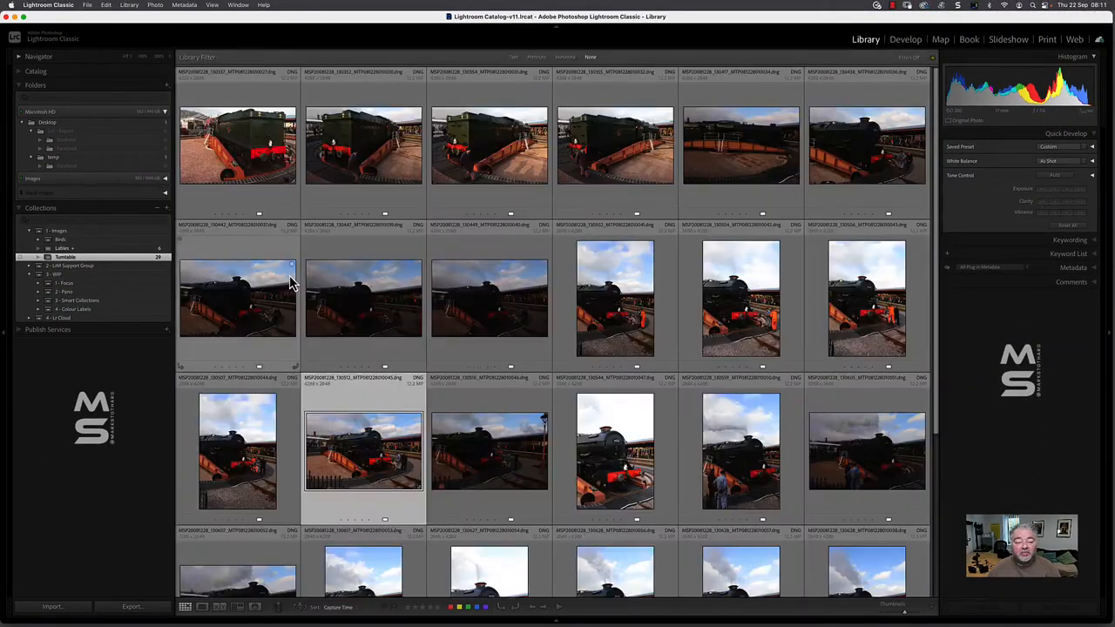
- Auto-tone all selected locomotive thumbnails and scroll through the brightened grid
scroll("down", 3)
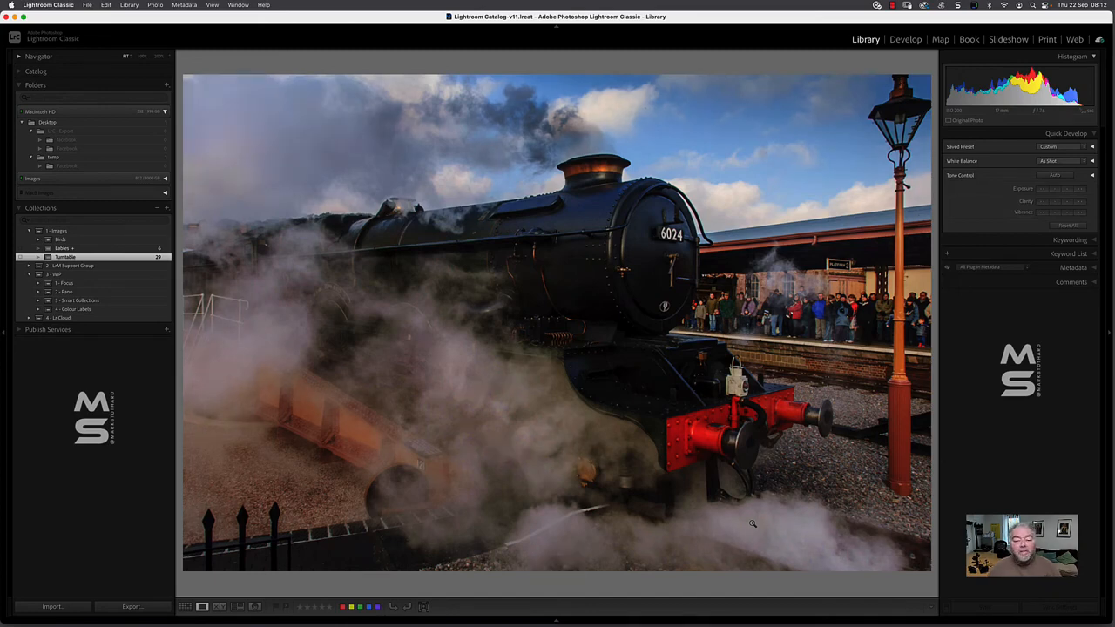
key("g")
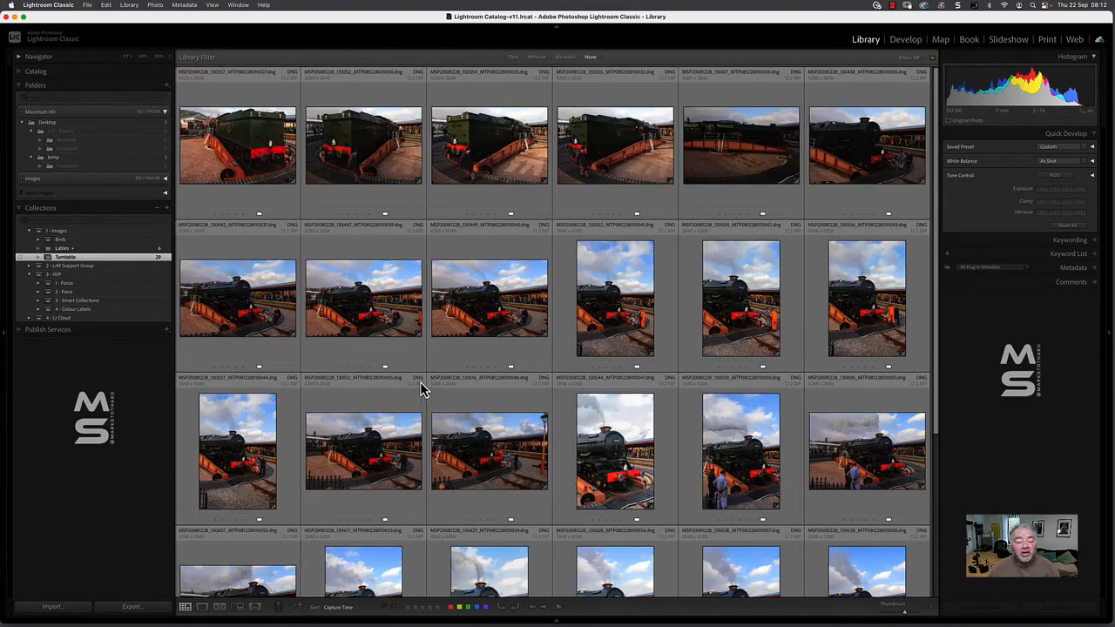
scroll("down", 3)
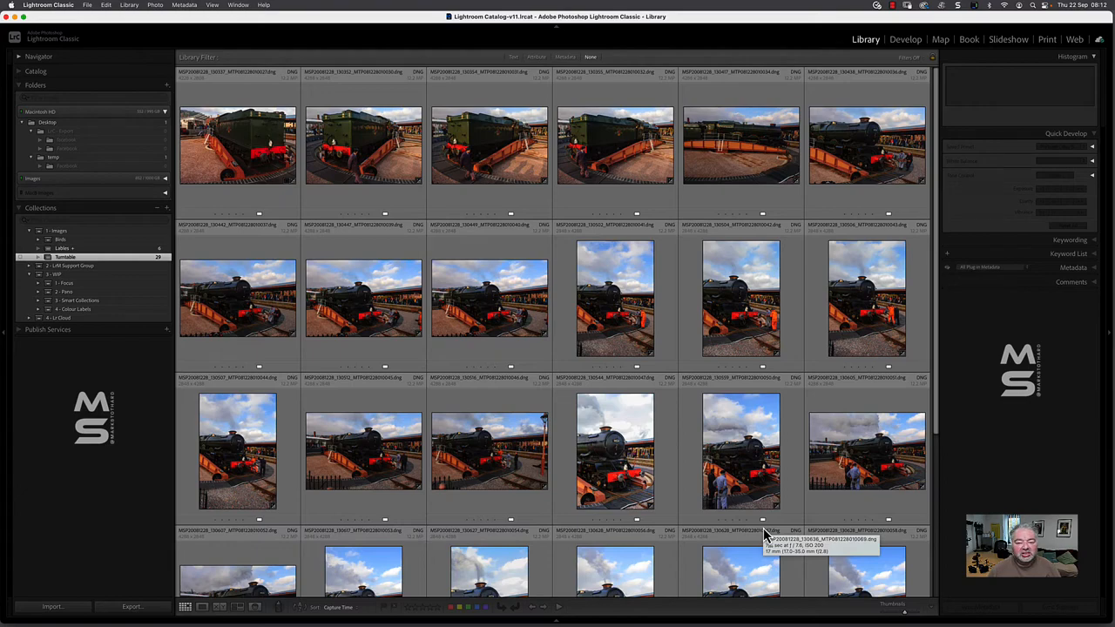
- Reset All Quick Develop adjustments on the 29 selected locomotive photos
scroll("down", 3)
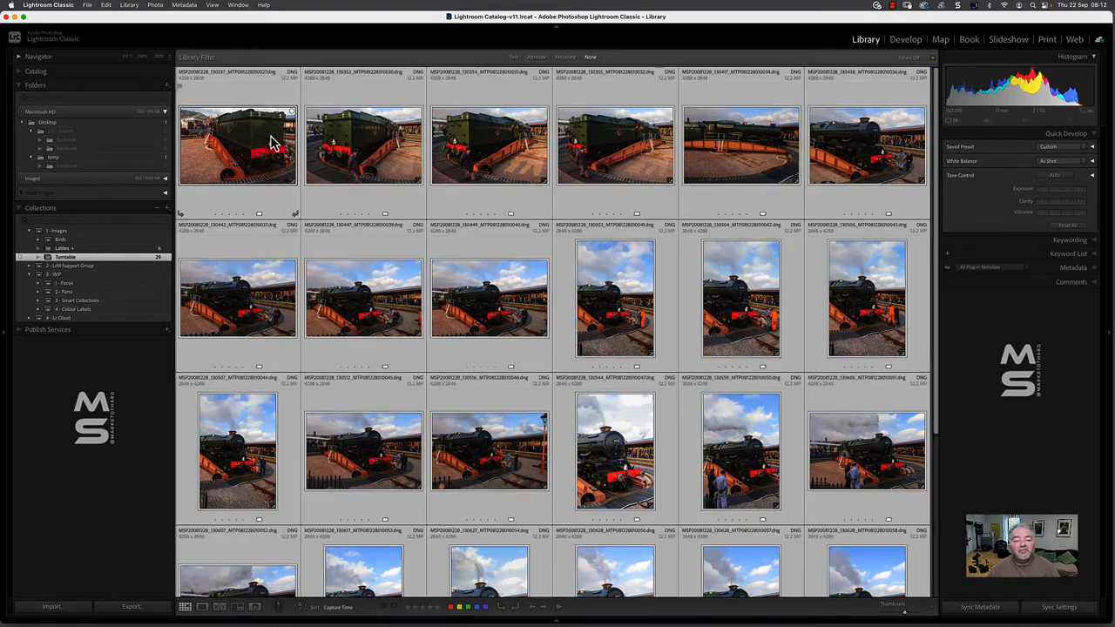
mouse_move(296, 142)
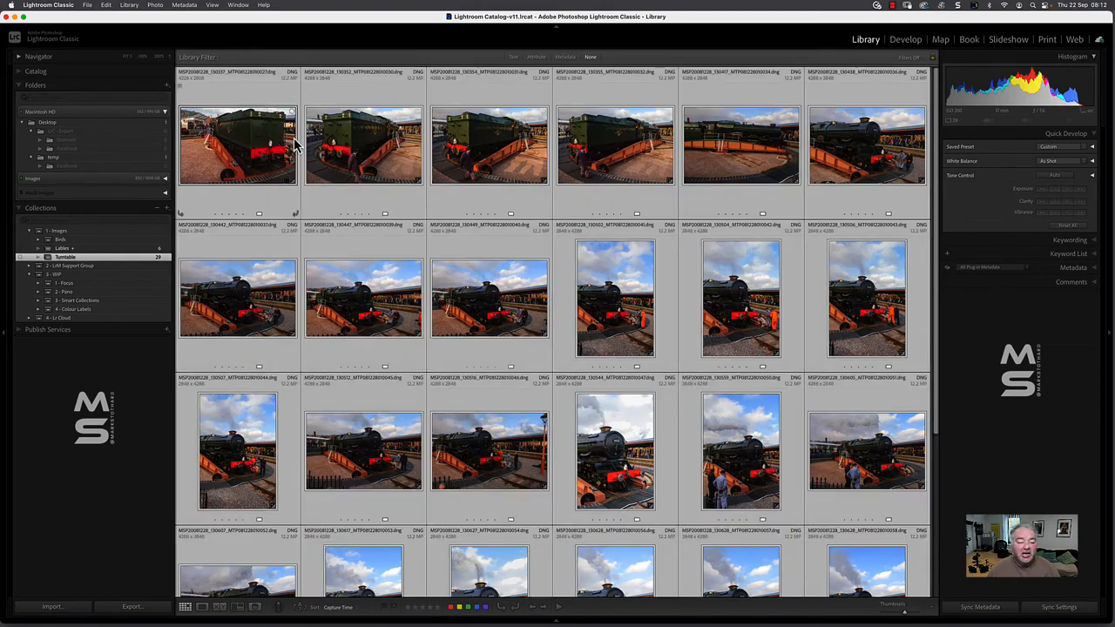
scroll("down", 3)
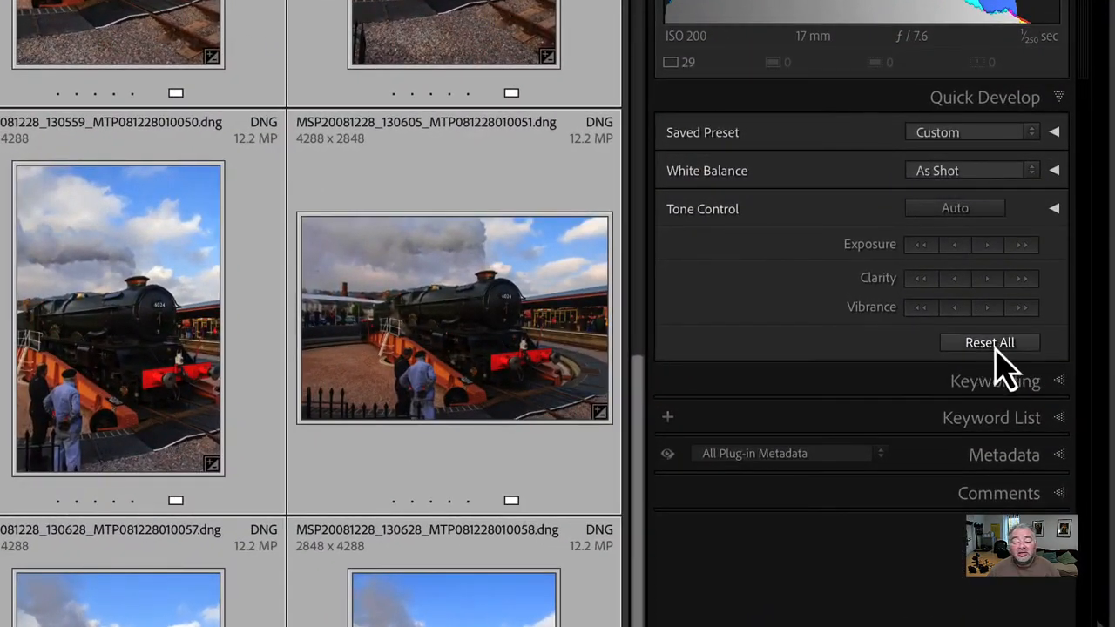
left_click(989, 342)
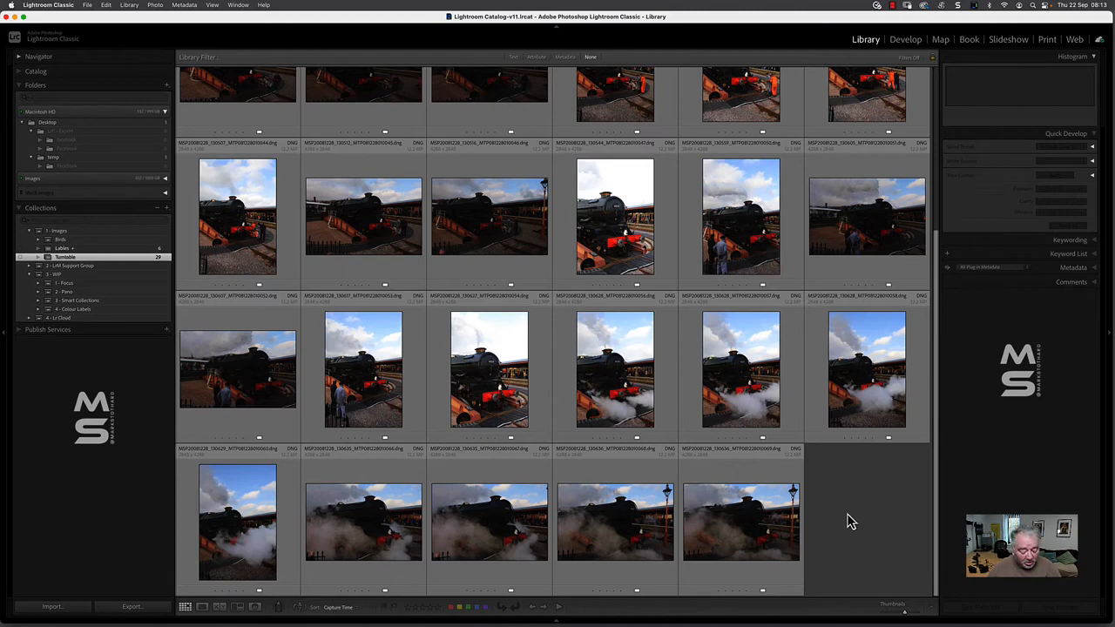
left_click(238, 216)
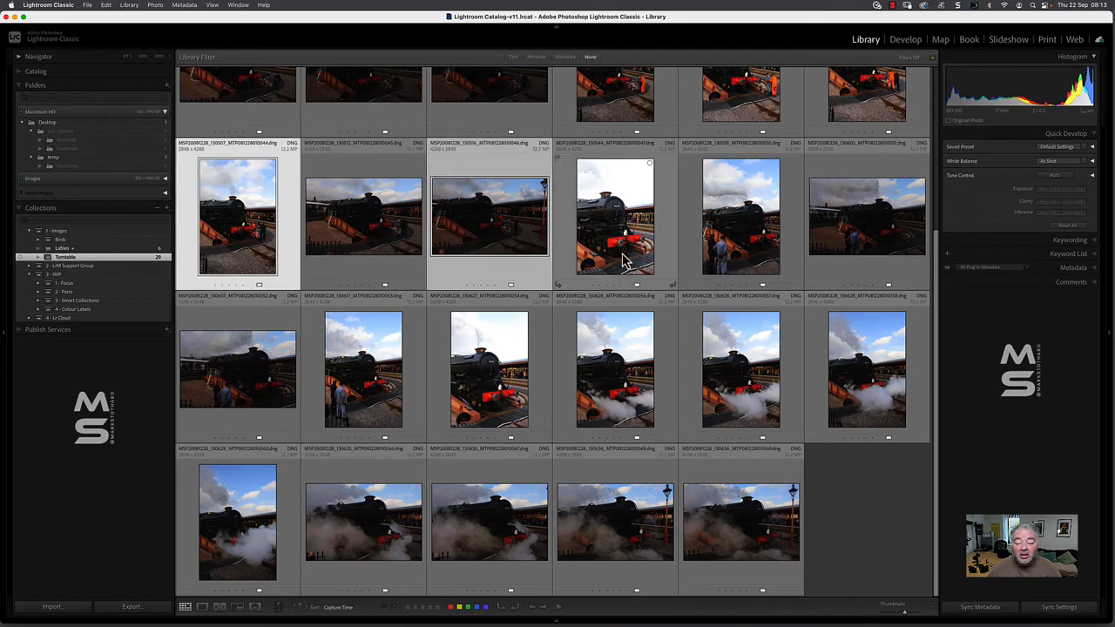
left_click(364, 370)
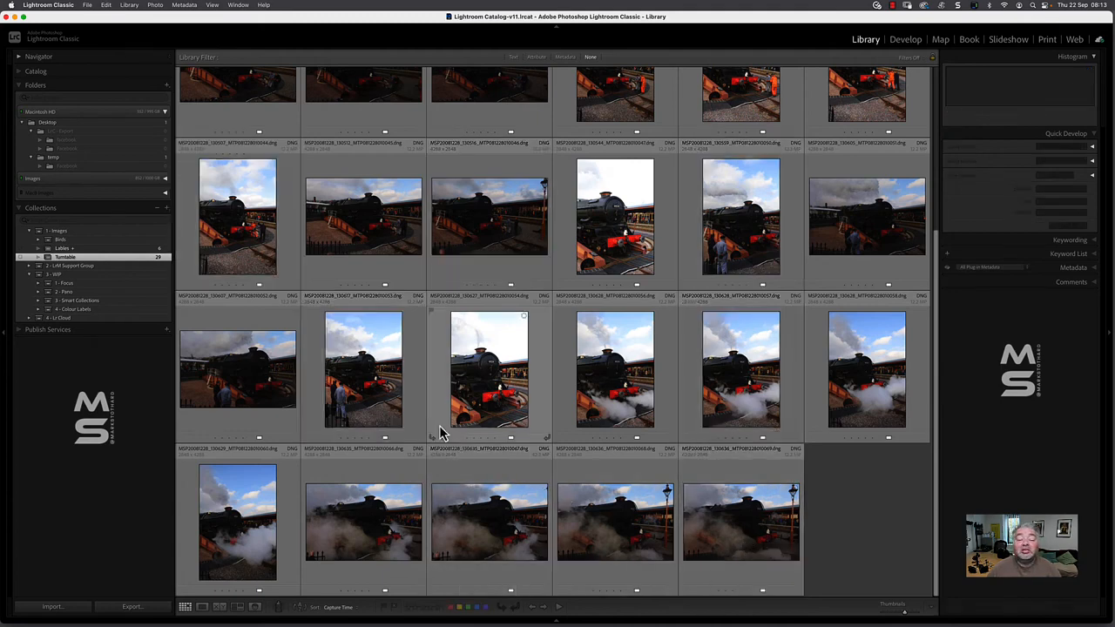
left_click(363, 369)
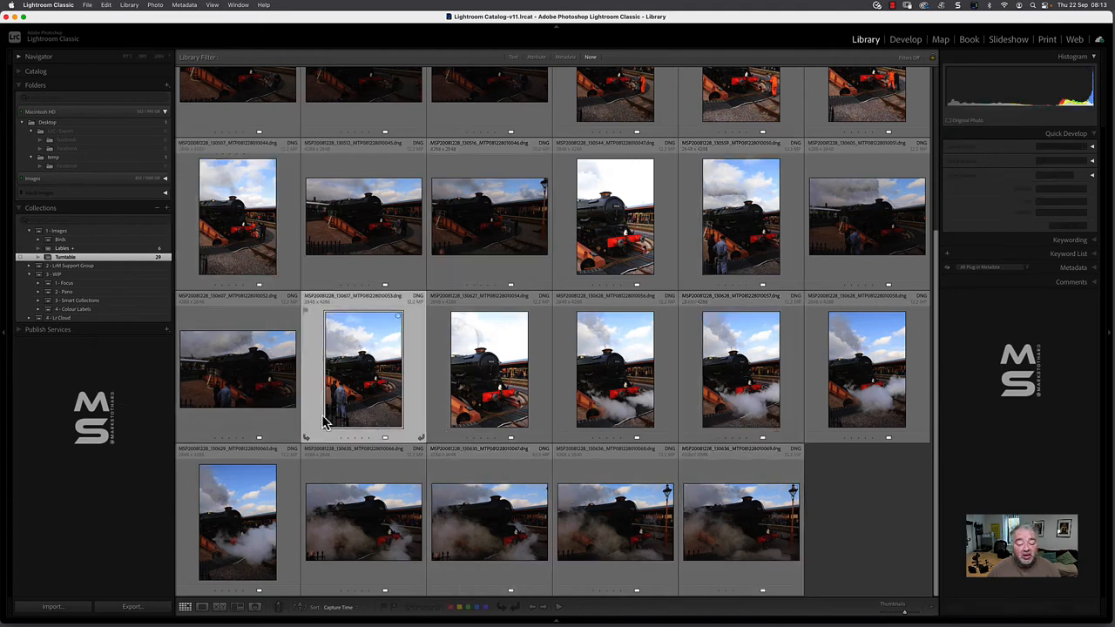
left_click(237, 519)
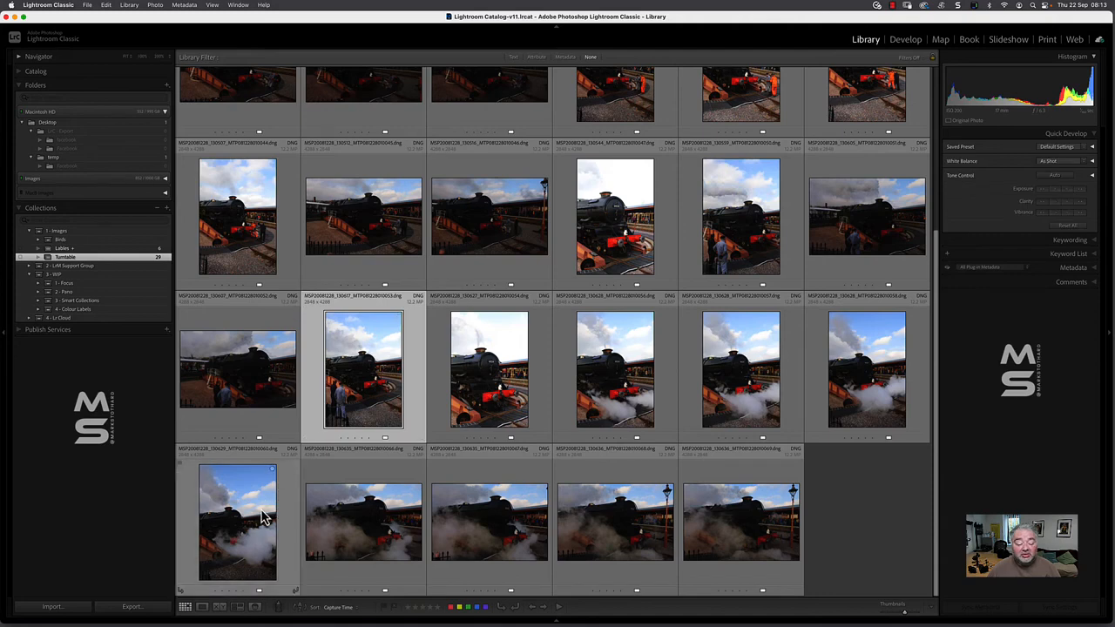